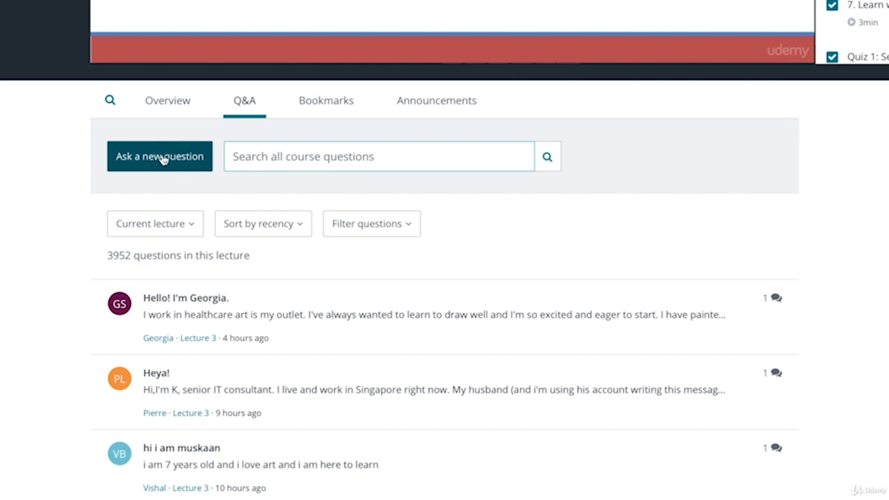
Start a new Q&A question and focus the description field, leaving title and description blank
click(159, 156)
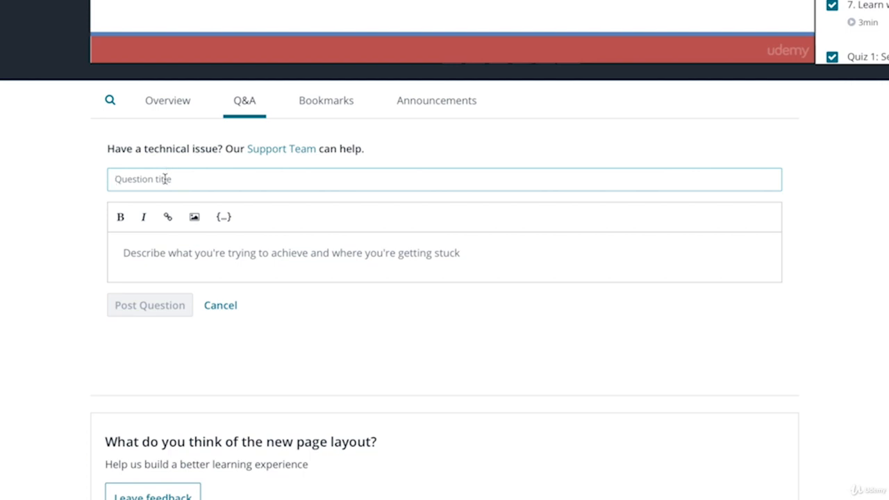
mouse_move(274, 181)
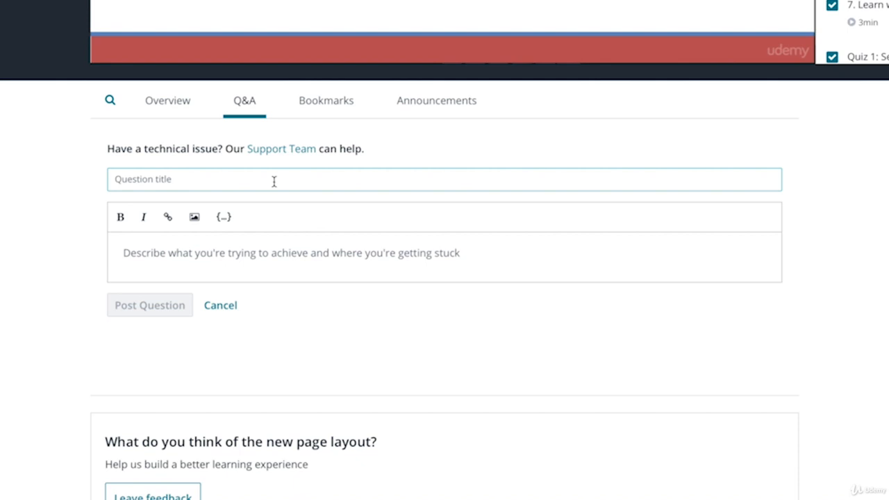
click(278, 253)
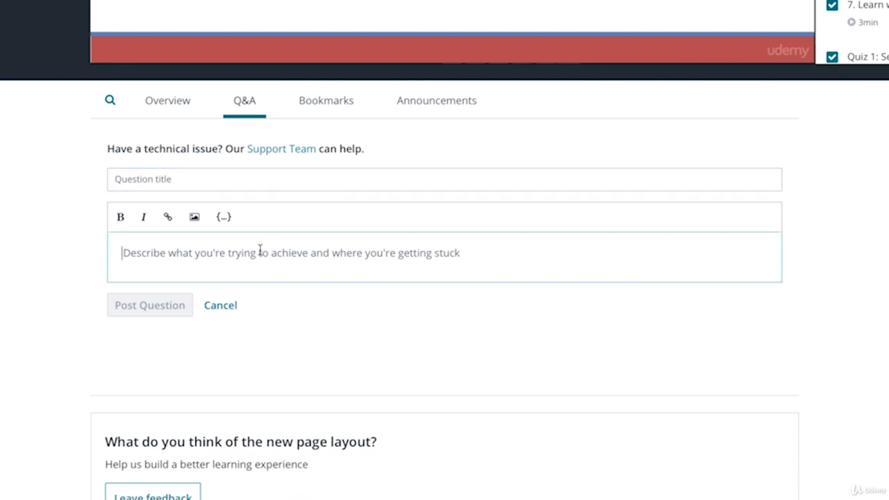